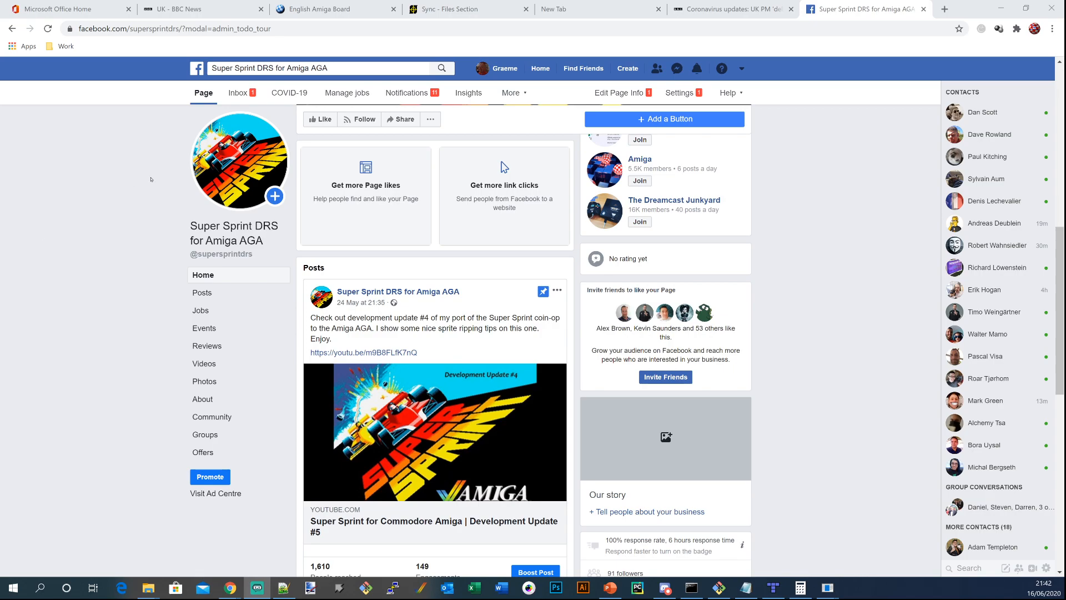
{"action": "mouse_move", "coordinate": [458, 338]}
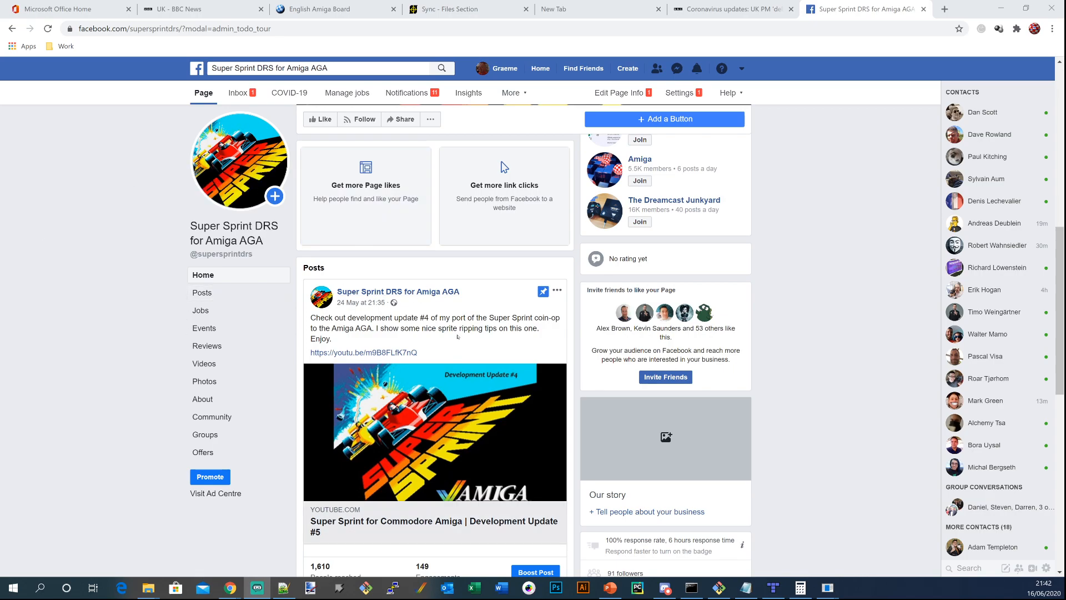
{"action": "mouse_move", "coordinate": [473, 308]}
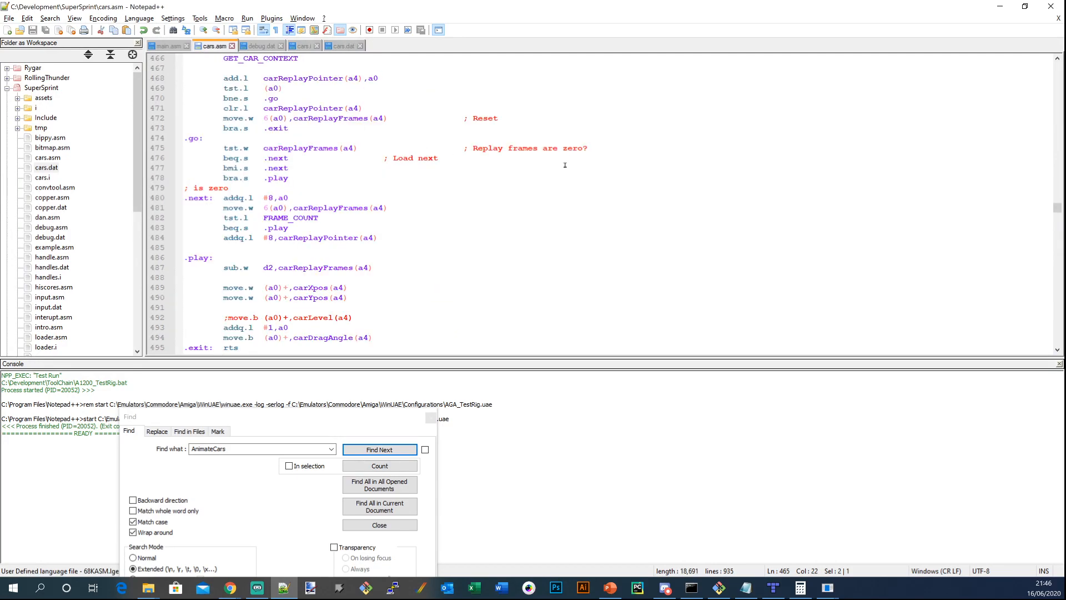
Scroll down through cars.asm to view the AnimateCars car replay code.
{"action": "scroll", "scroll_direction": "down", "scroll_amount": 3}
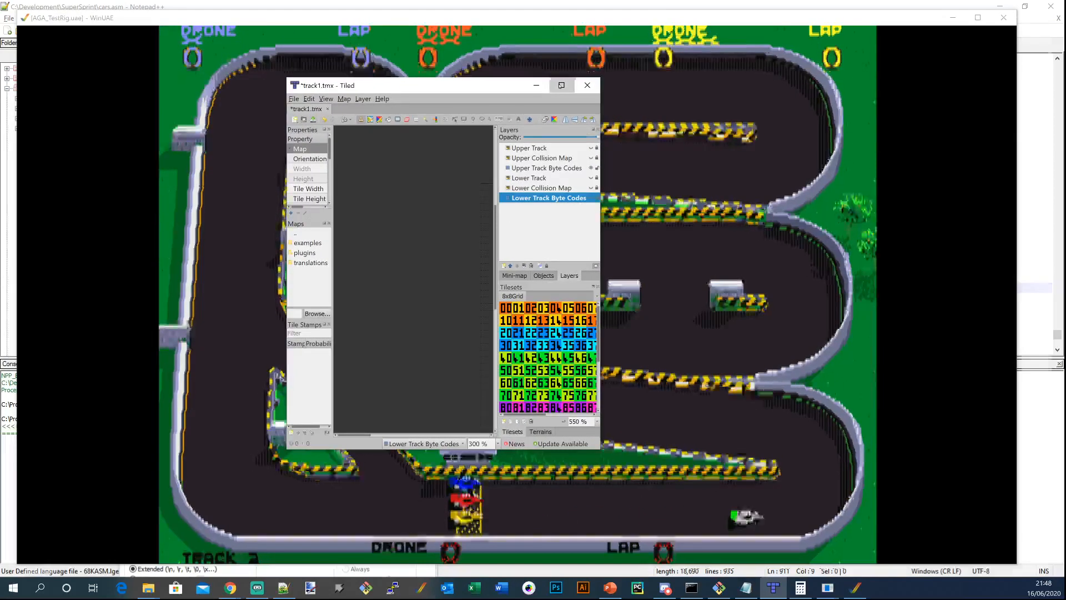
{"action": "left_click", "coordinate": [562, 85]}
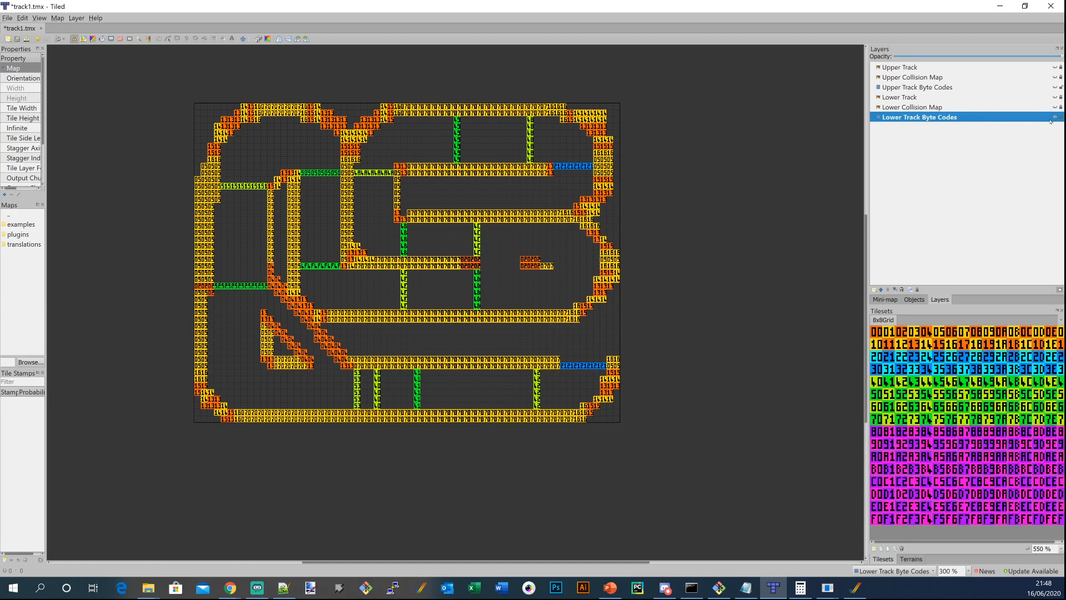
{"action": "mouse_move", "coordinate": [645, 220]}
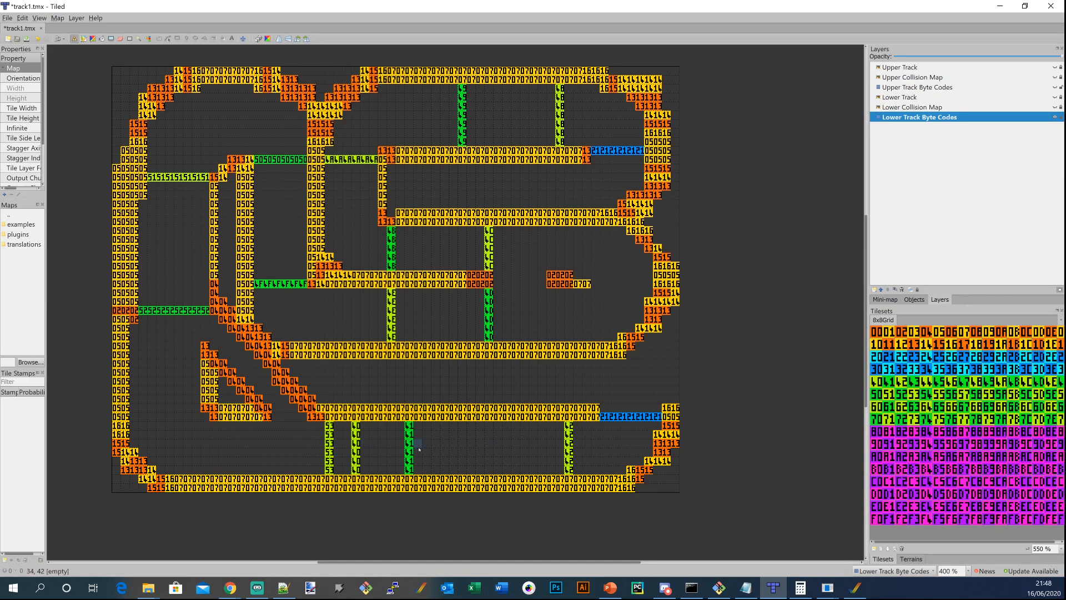
{"action": "mouse_move", "coordinate": [424, 445]}
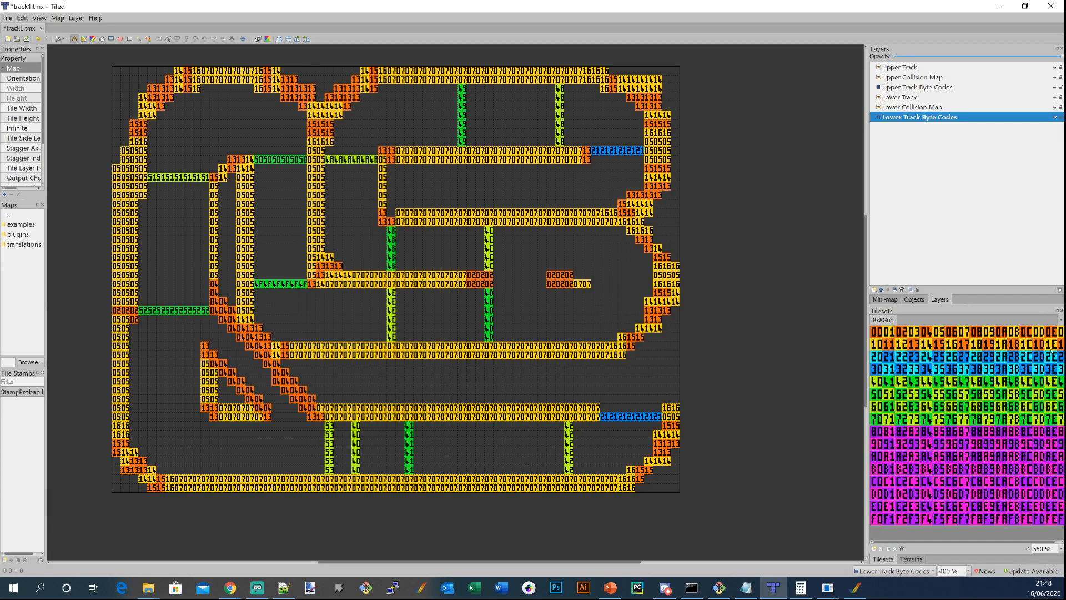
{"action": "mouse_move", "coordinate": [700, 408]}
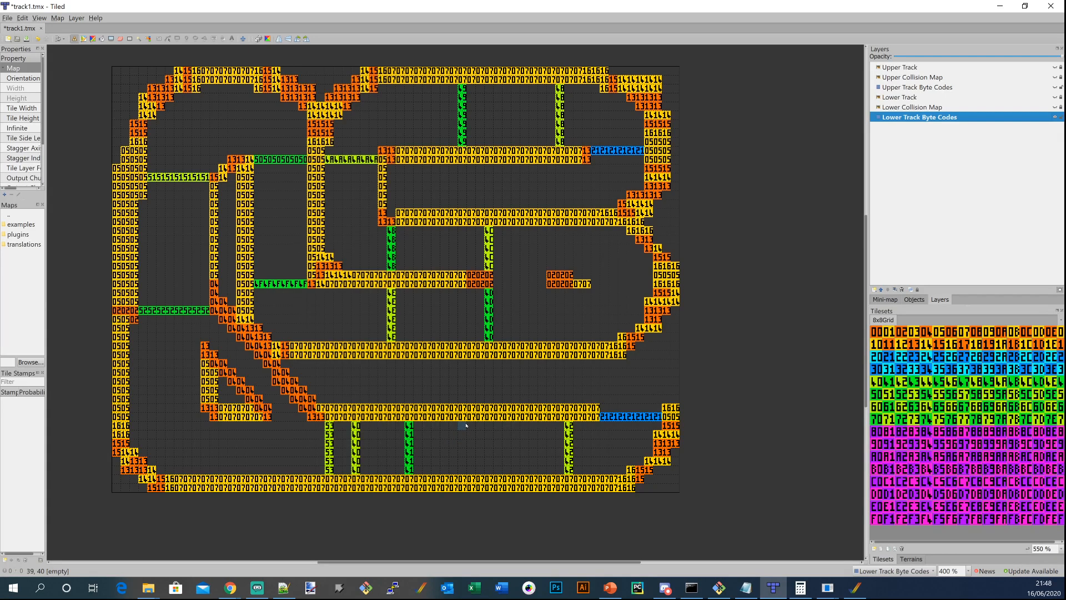
{"action": "mouse_move", "coordinate": [471, 434]}
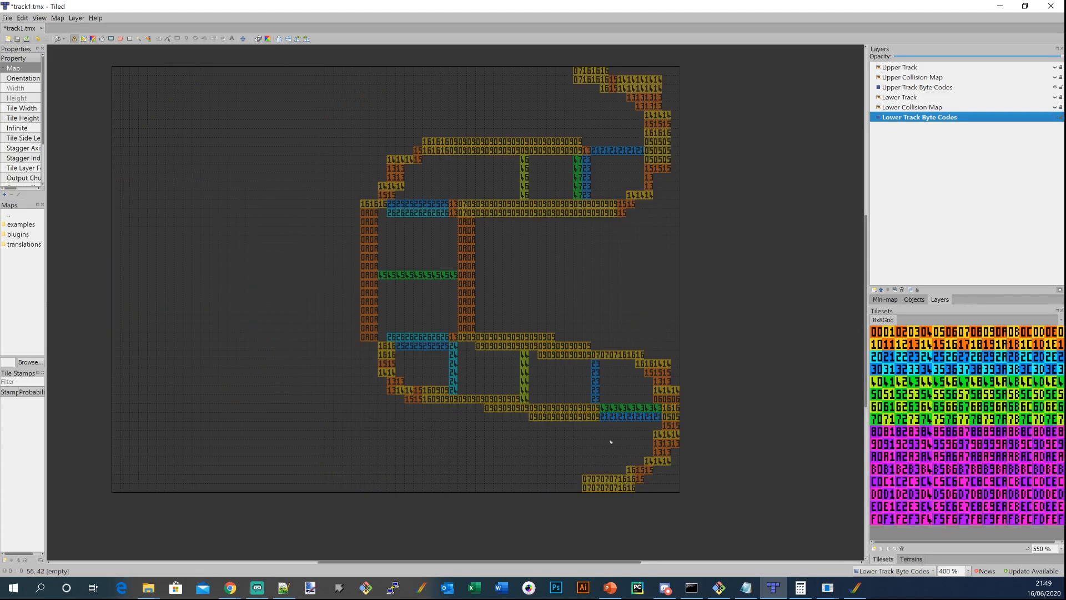
{"action": "mouse_move", "coordinate": [585, 381]}
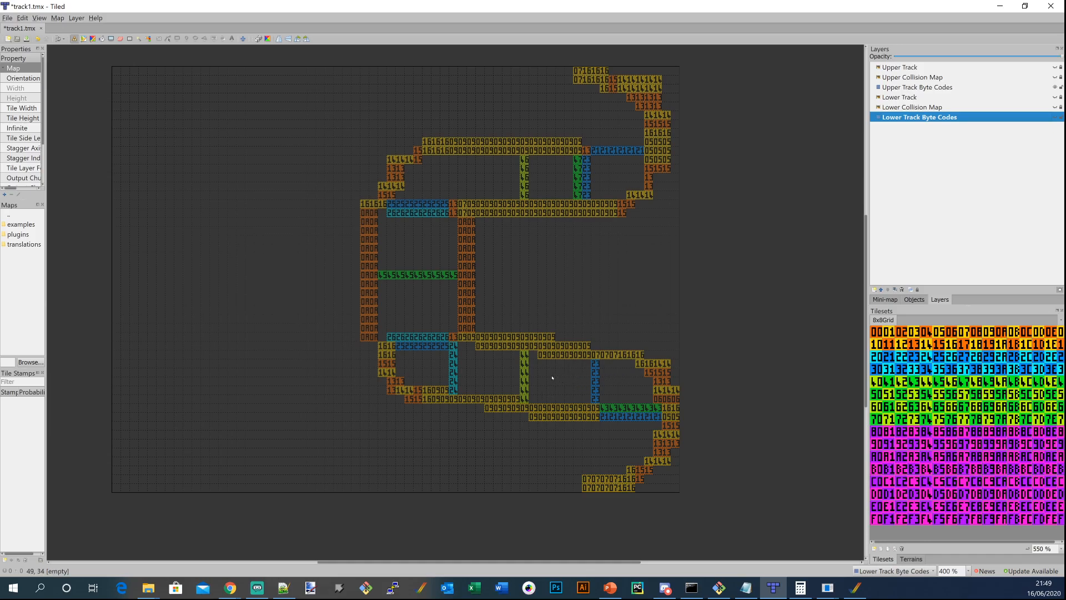
{"action": "mouse_move", "coordinate": [634, 162]}
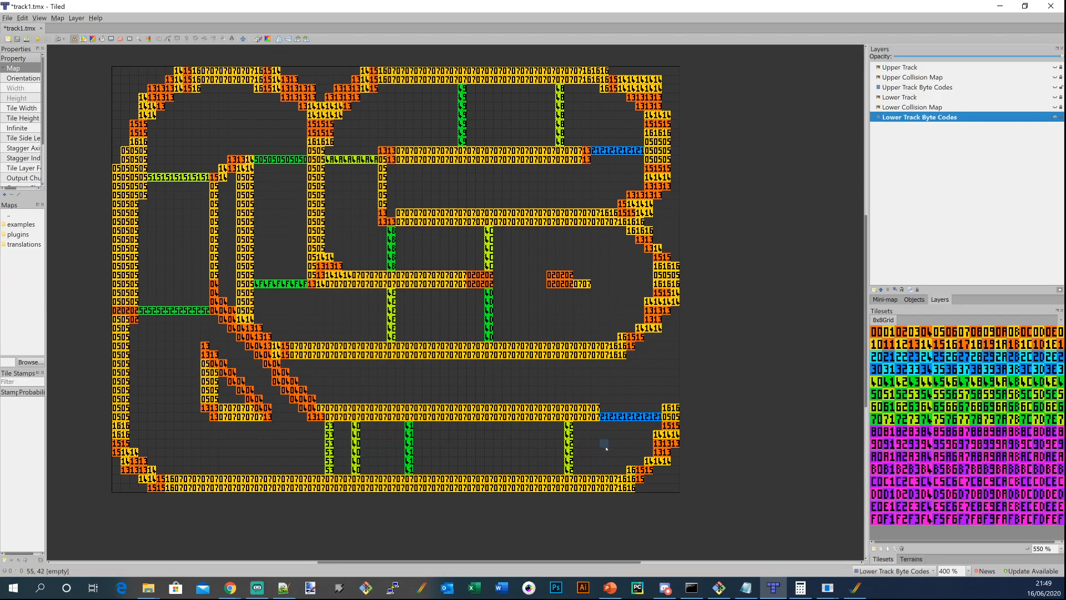
{"action": "mouse_move", "coordinate": [487, 377]}
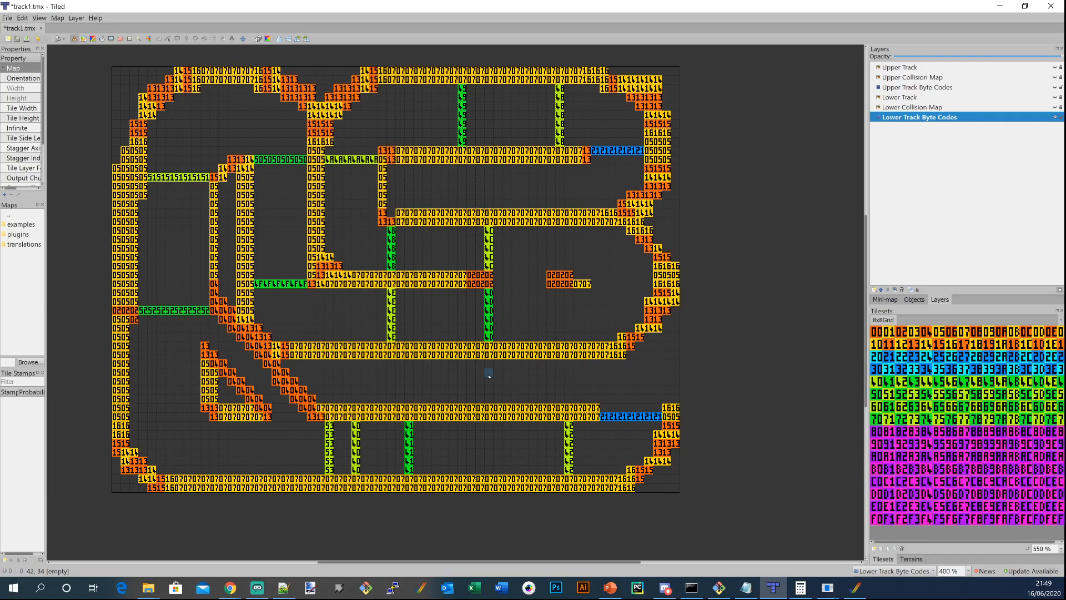
{"action": "mouse_move", "coordinate": [363, 451]}
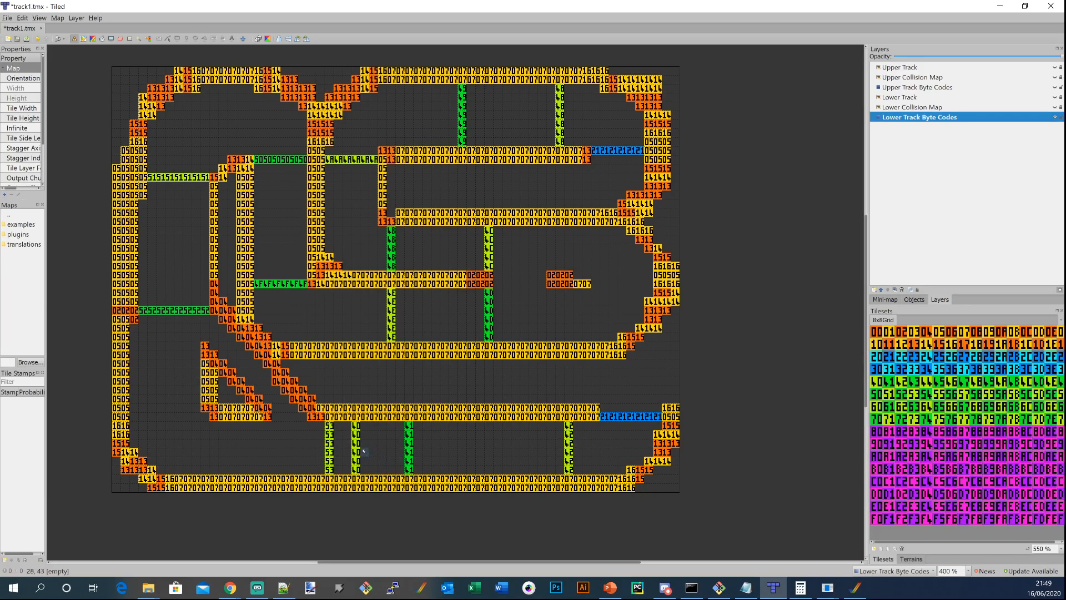
{"action": "mouse_move", "coordinate": [584, 455]}
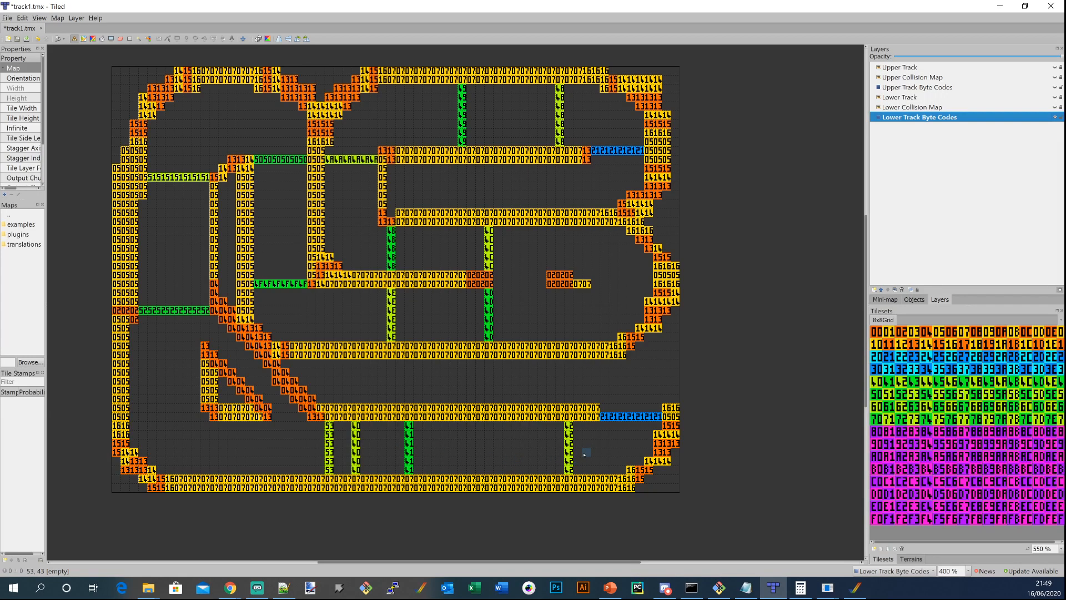
{"action": "mouse_move", "coordinate": [518, 460]}
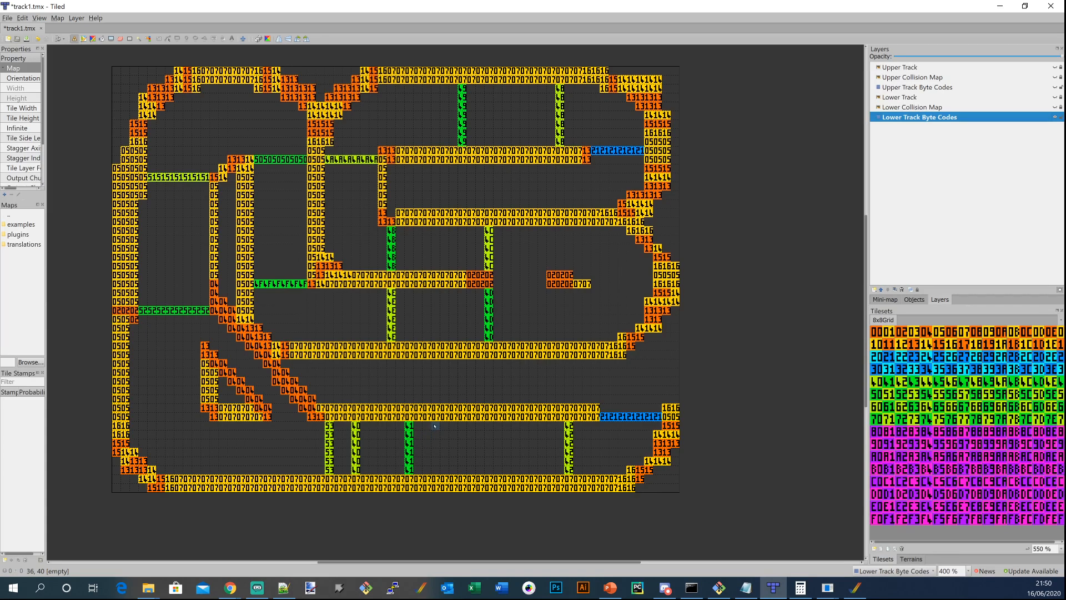
{"action": "mouse_move", "coordinate": [368, 435]}
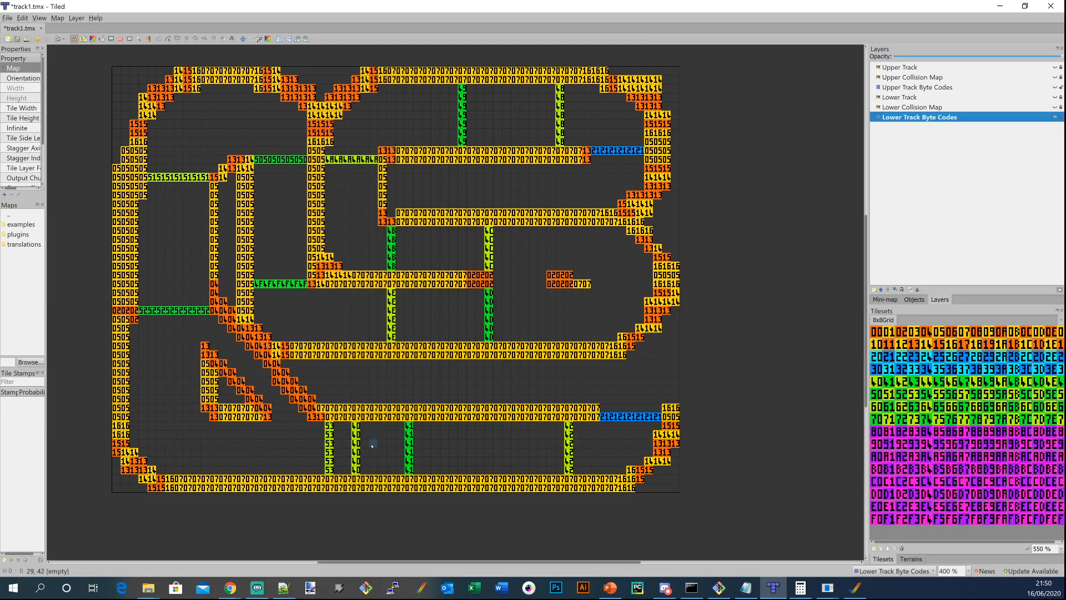
{"action": "mouse_move", "coordinate": [368, 472]}
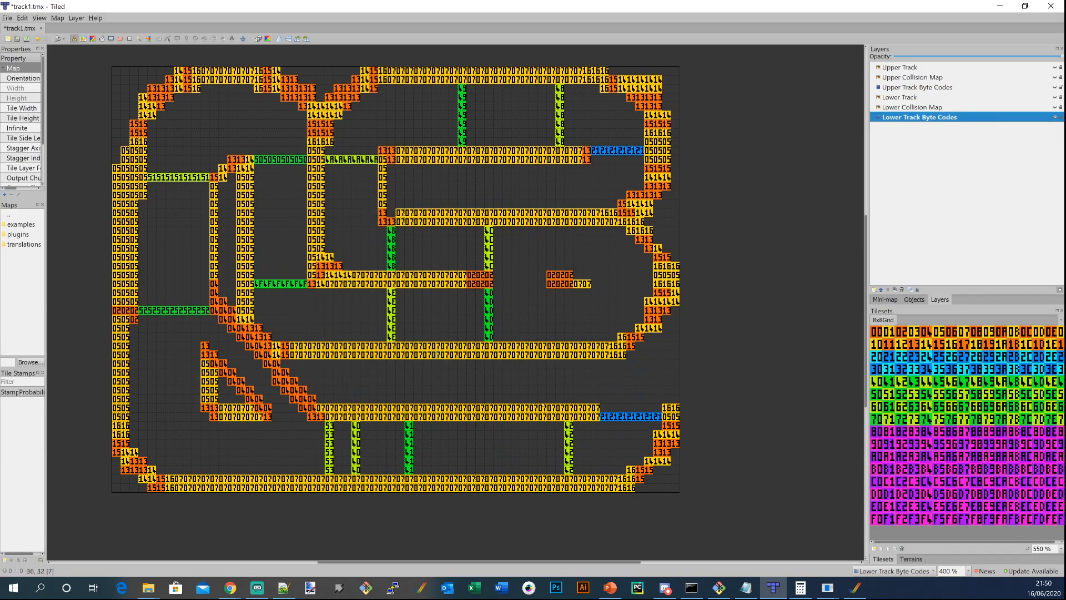
{"action": "mouse_move", "coordinate": [16, 571]}
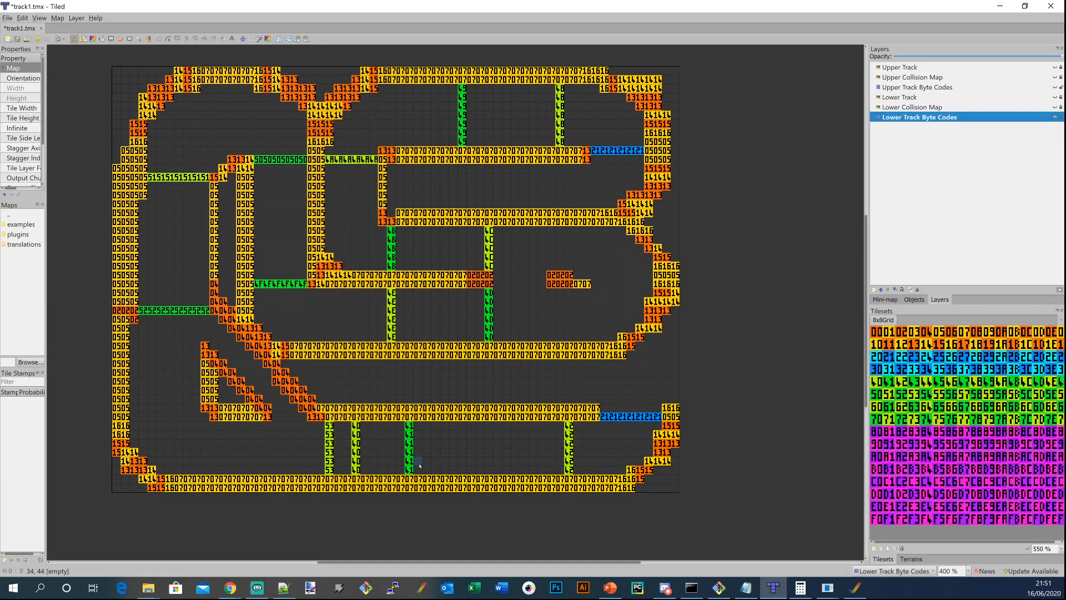
{"action": "mouse_move", "coordinate": [425, 452]}
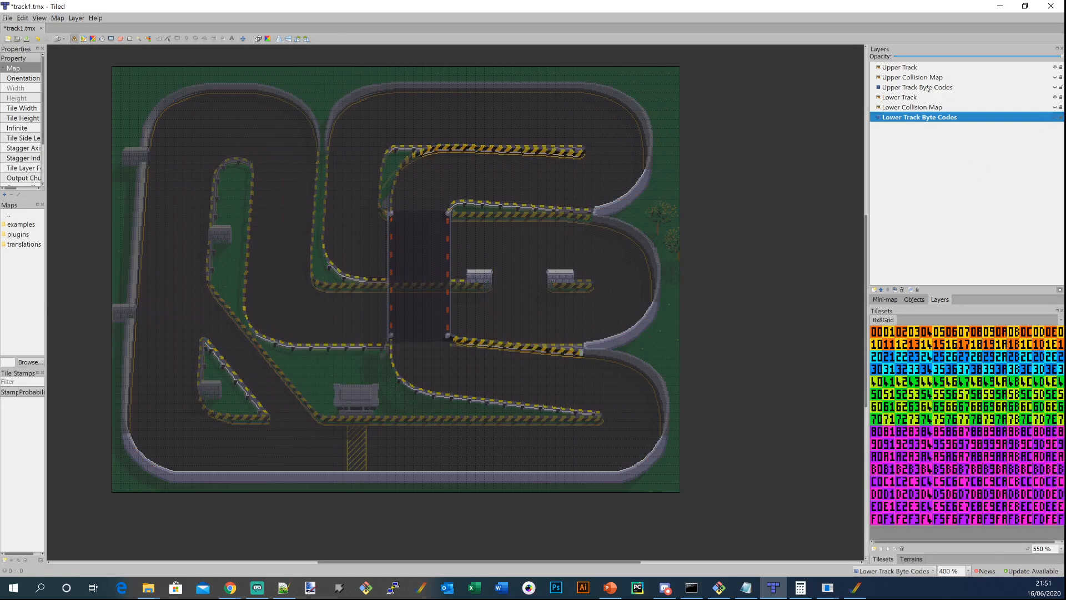
Hide the byte-code layers and toggle the Lower Track image to isolate the Upper Track.
{"action": "left_click", "coordinate": [917, 87]}
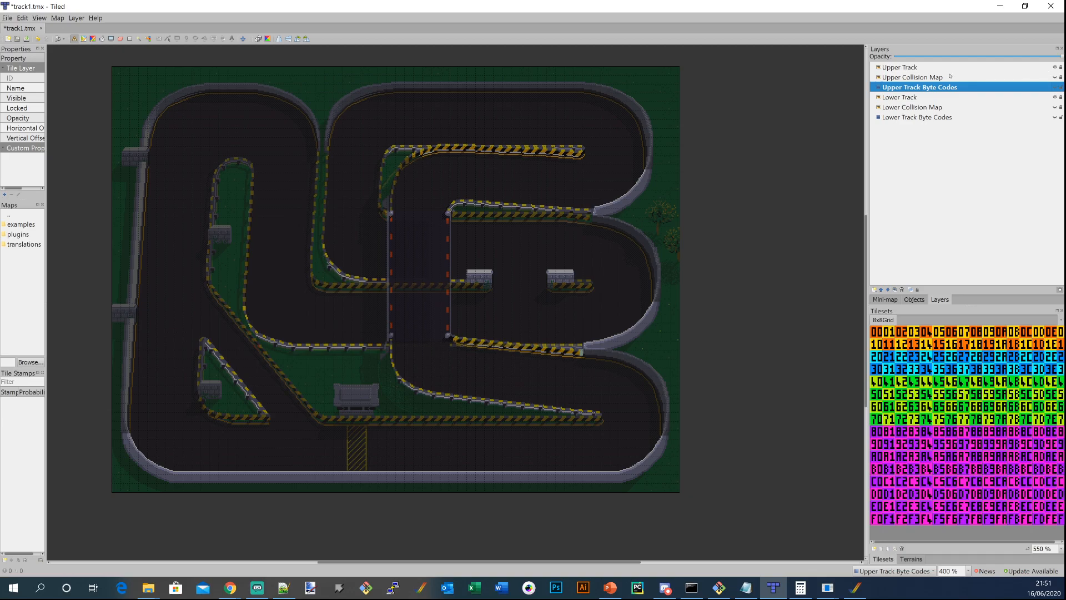
{"action": "left_click", "coordinate": [901, 66]}
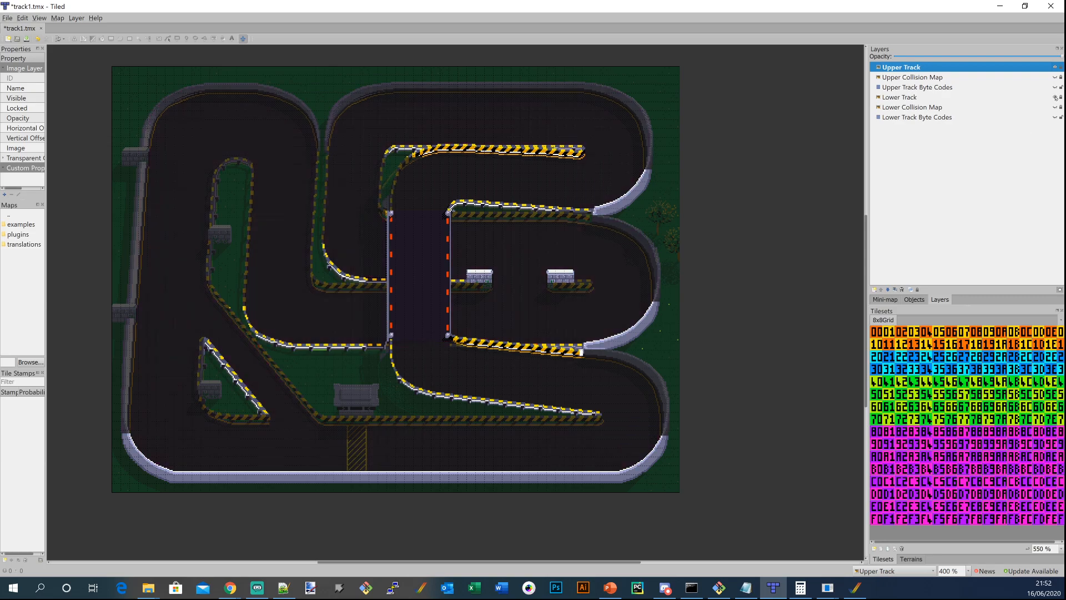
{"action": "left_click", "coordinate": [1054, 97]}
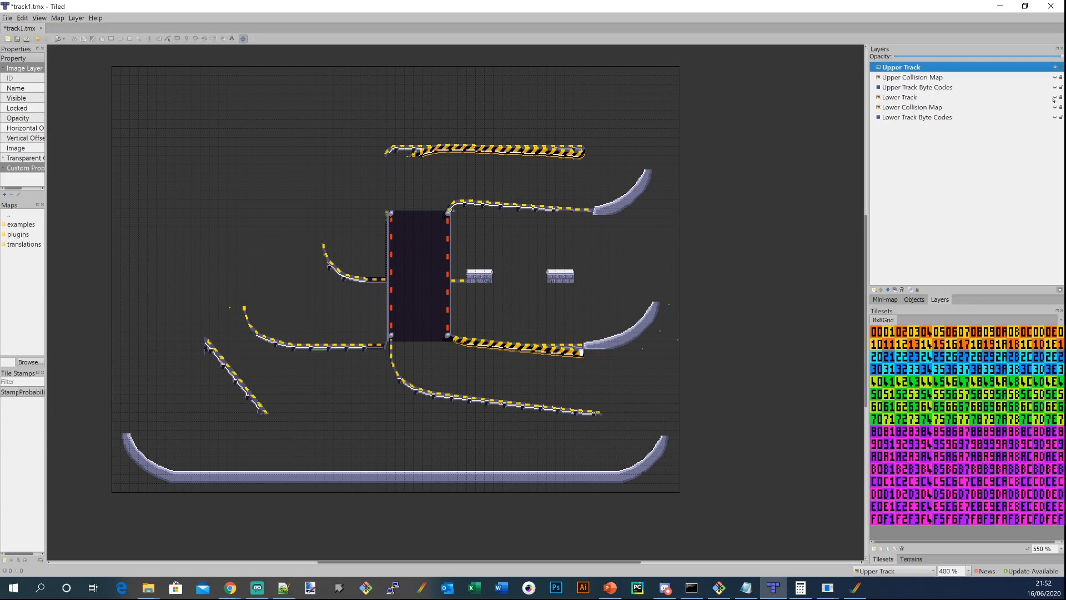
{"action": "left_click", "coordinate": [901, 97]}
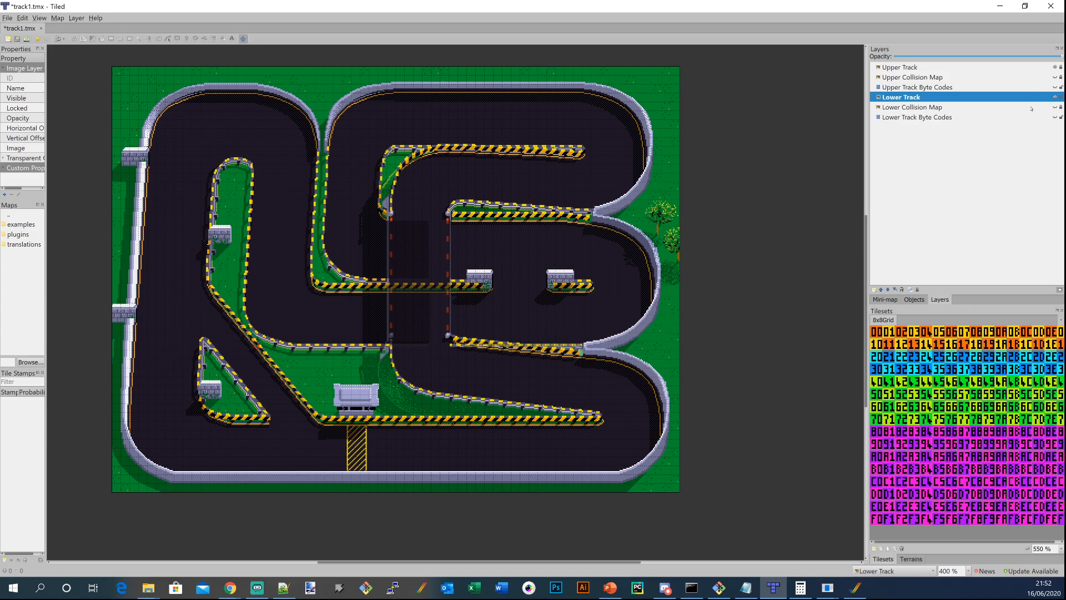
{"action": "mouse_move", "coordinate": [919, 80]}
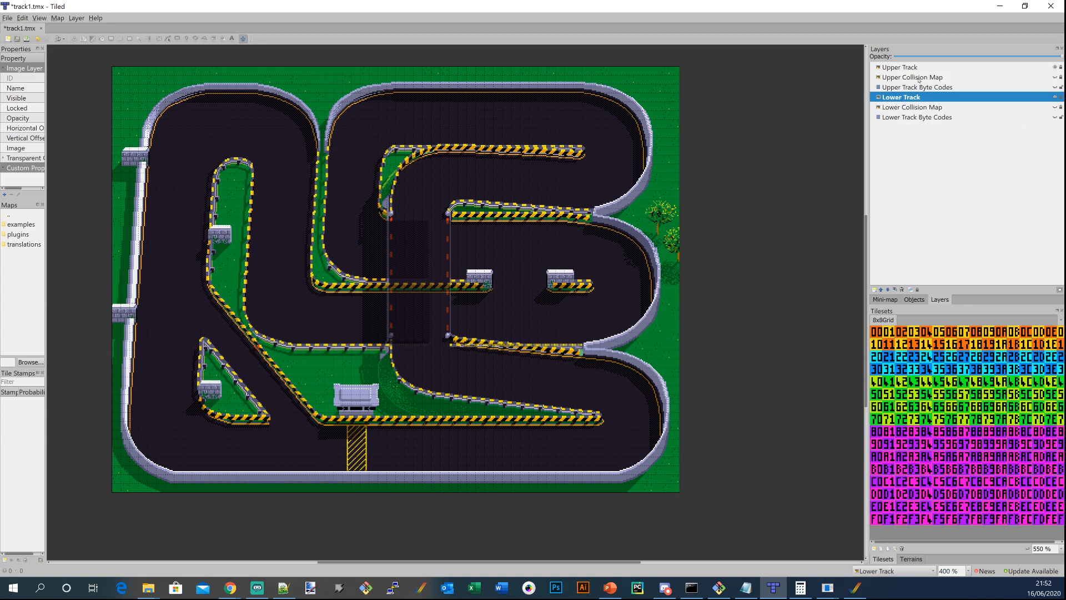
{"action": "left_click", "coordinate": [901, 66]}
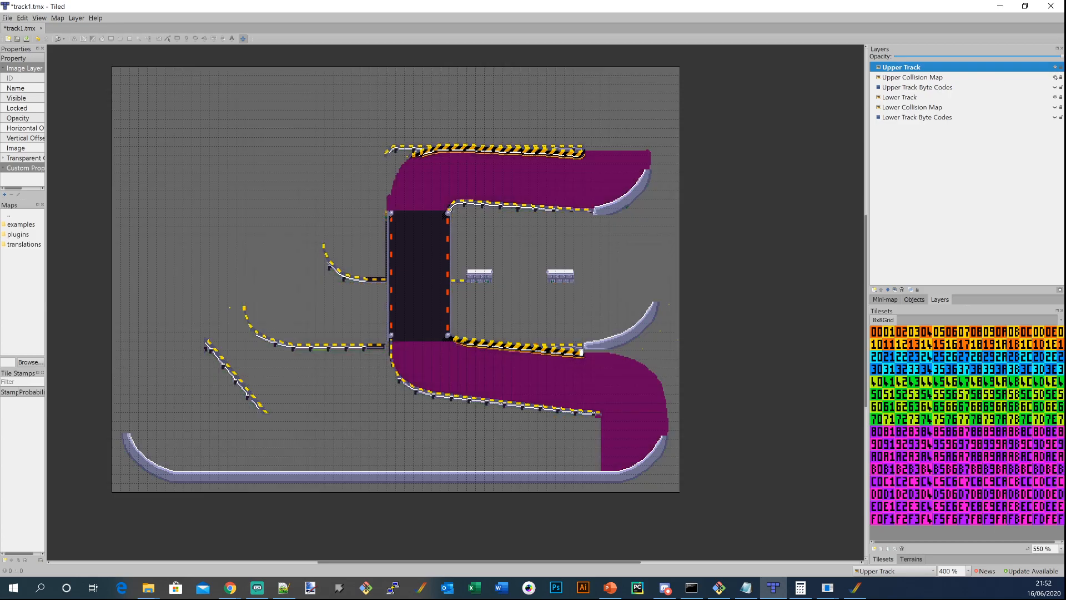
{"action": "mouse_move", "coordinate": [602, 473]}
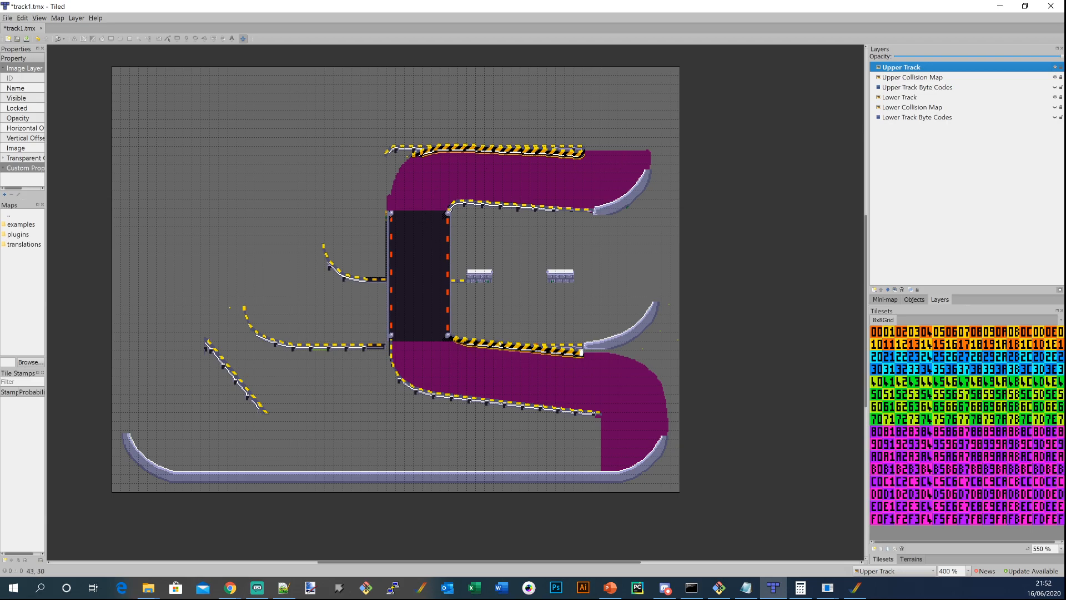
{"action": "mouse_move", "coordinate": [596, 365]}
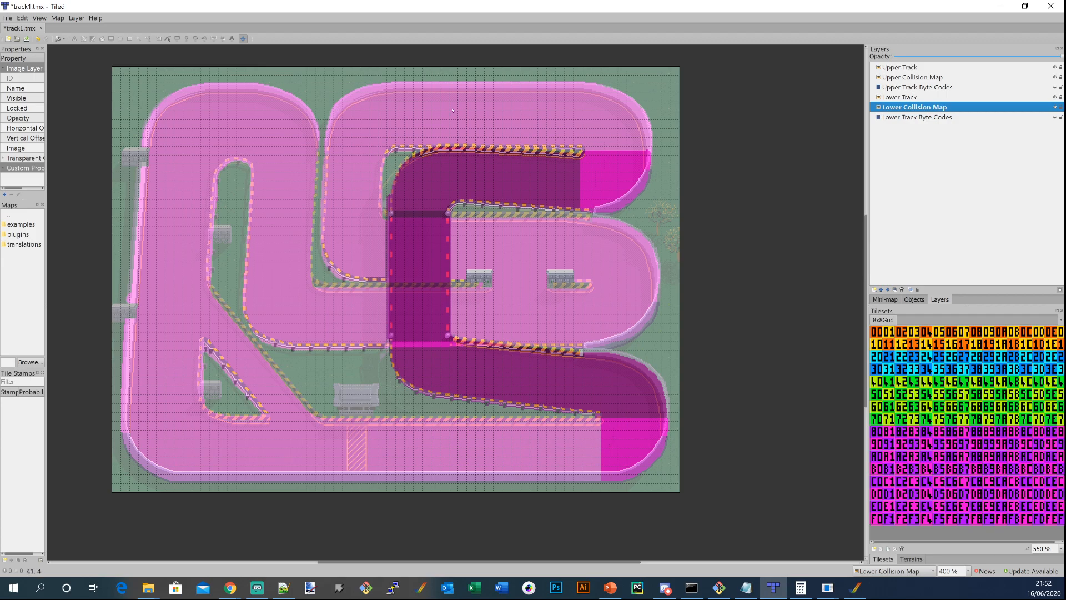
{"action": "mouse_move", "coordinate": [372, 309]}
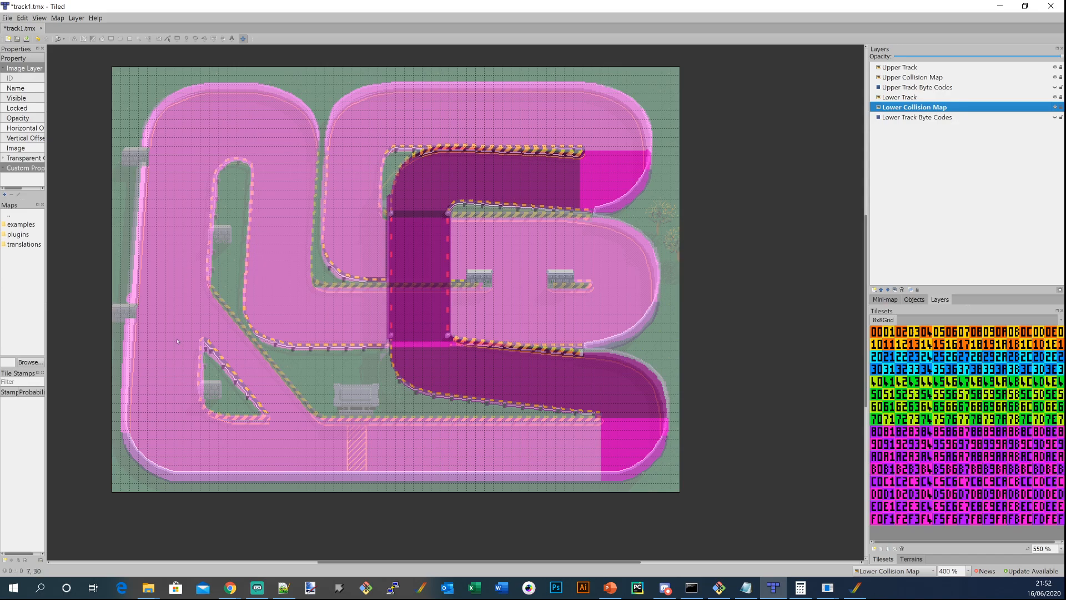
{"action": "mouse_move", "coordinate": [340, 423]}
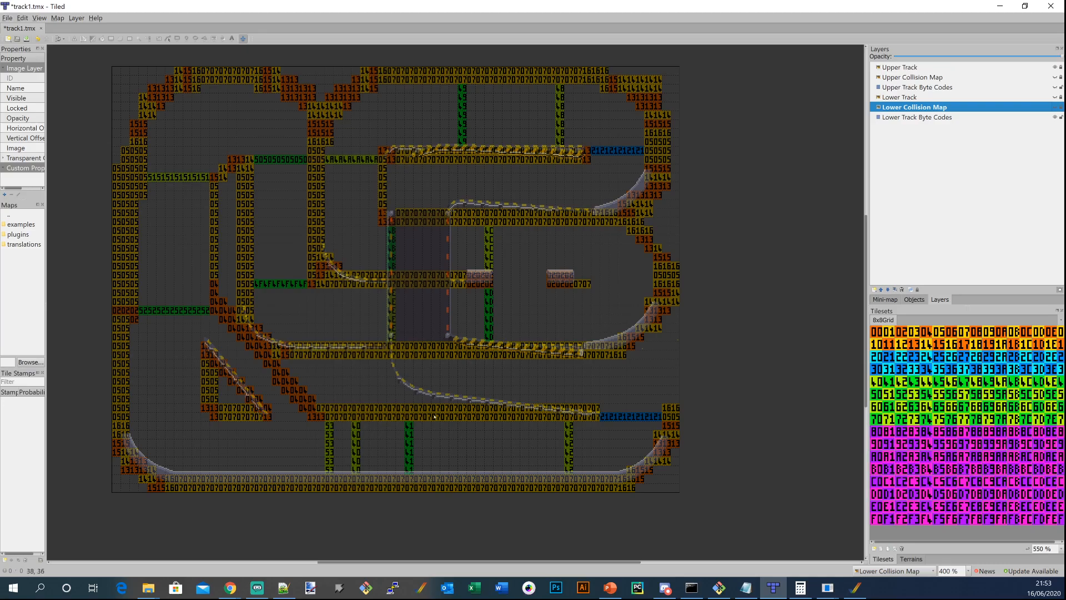
{"action": "mouse_move", "coordinate": [436, 418]}
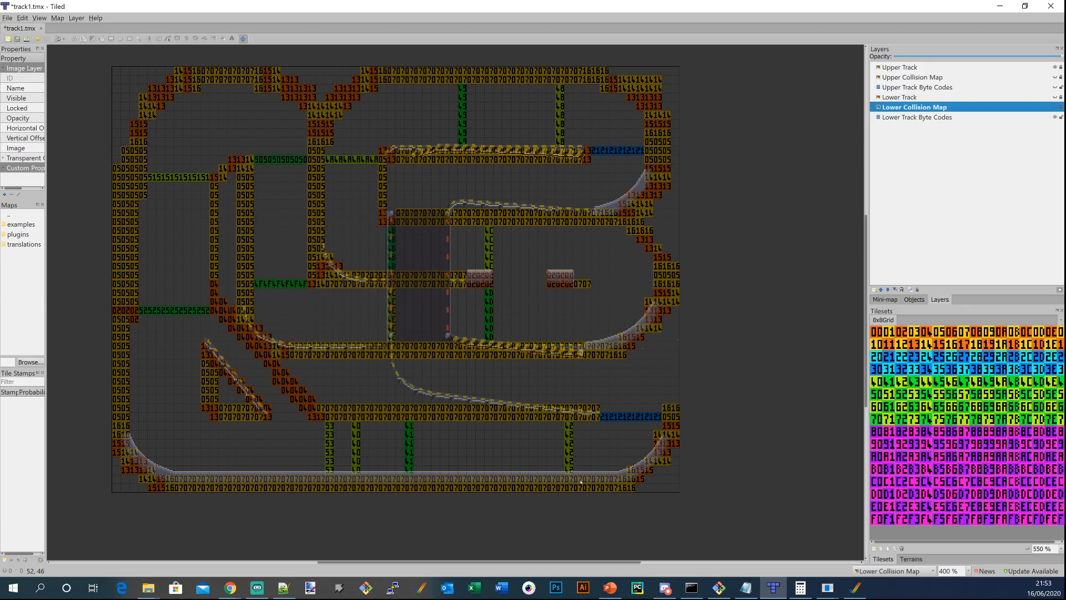
{"action": "mouse_move", "coordinate": [583, 478]}
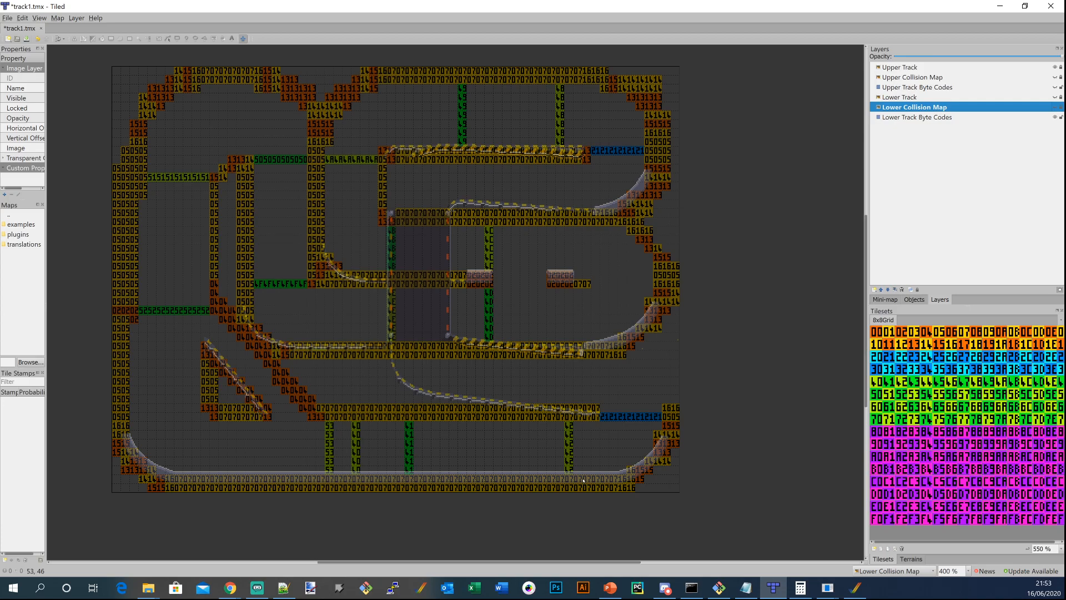